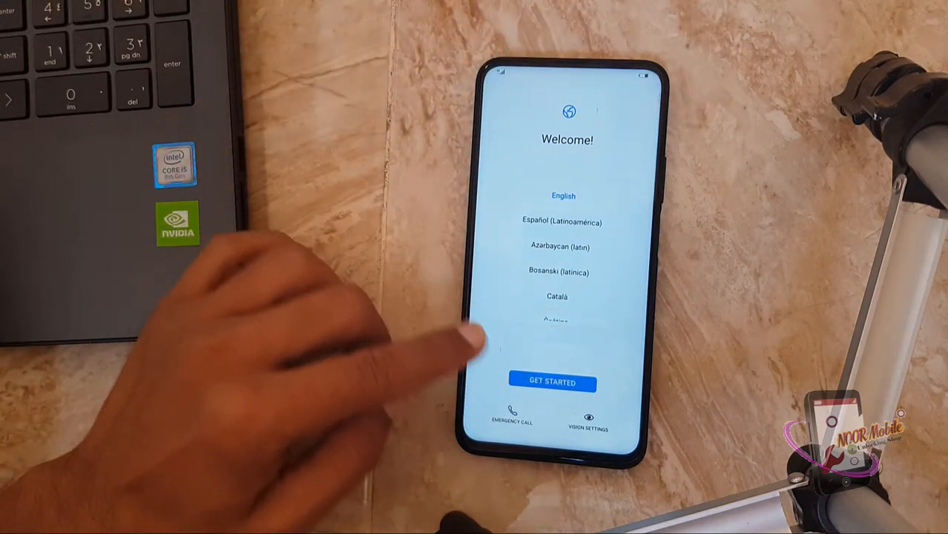
- Start setup in English, accept the terms, skip the network, and reach lock-screen password verification
{"action": "left_click", "coordinate": [552, 381]}
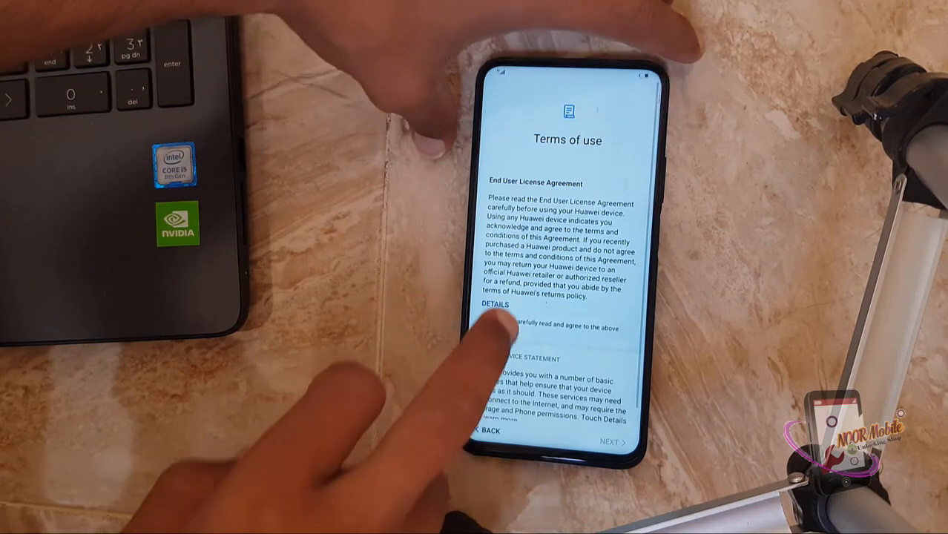
{"action": "left_click", "coordinate": [612, 442]}
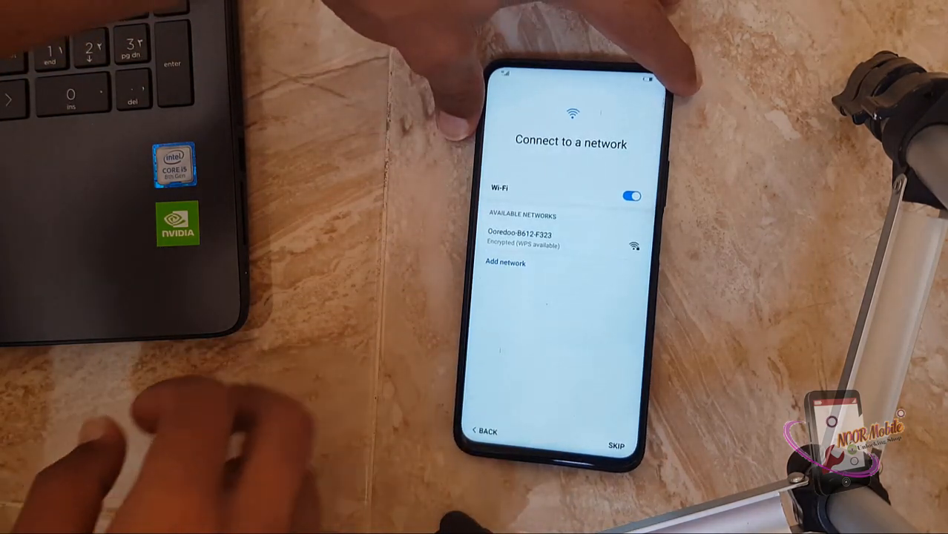
{"action": "left_click", "coordinate": [616, 445]}
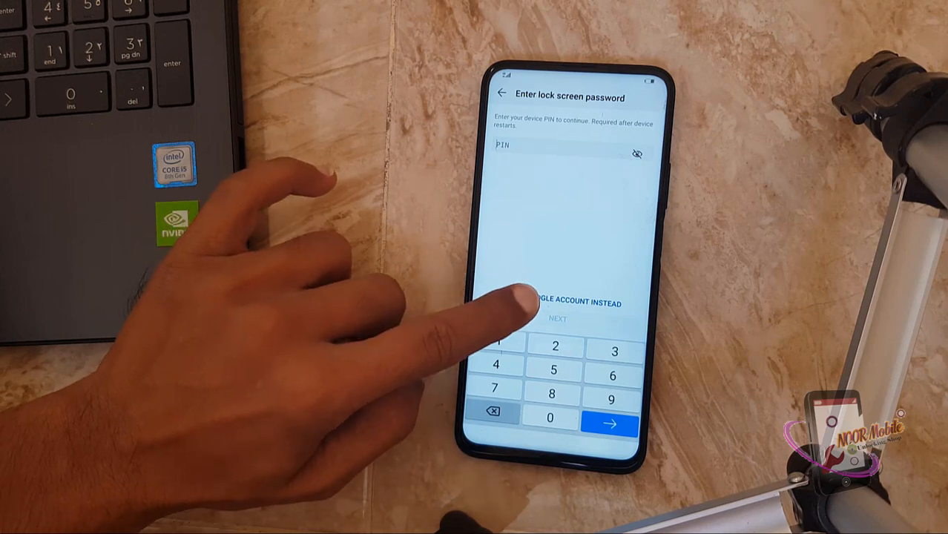
{"action": "left_click", "coordinate": [610, 424]}
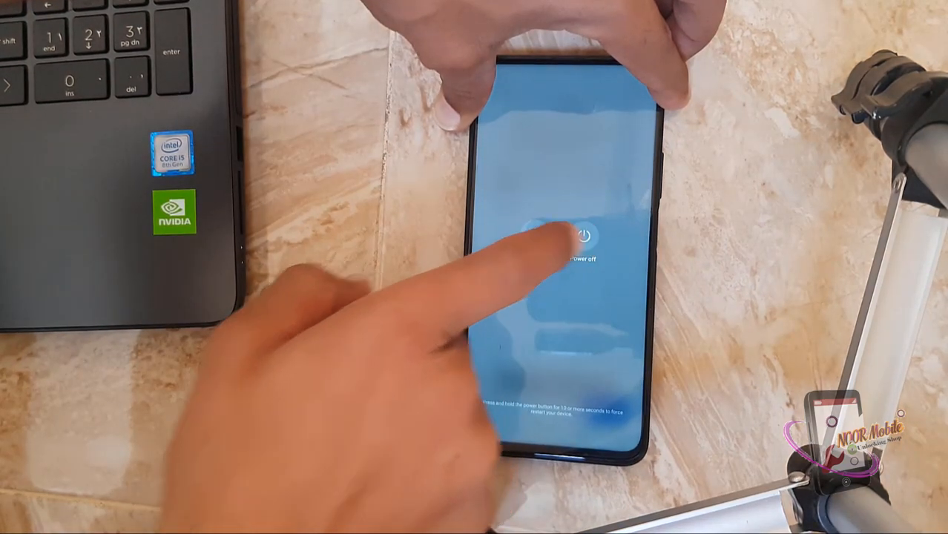
- Power off the phone from the power menu
{"action": "left_click", "coordinate": [584, 236]}
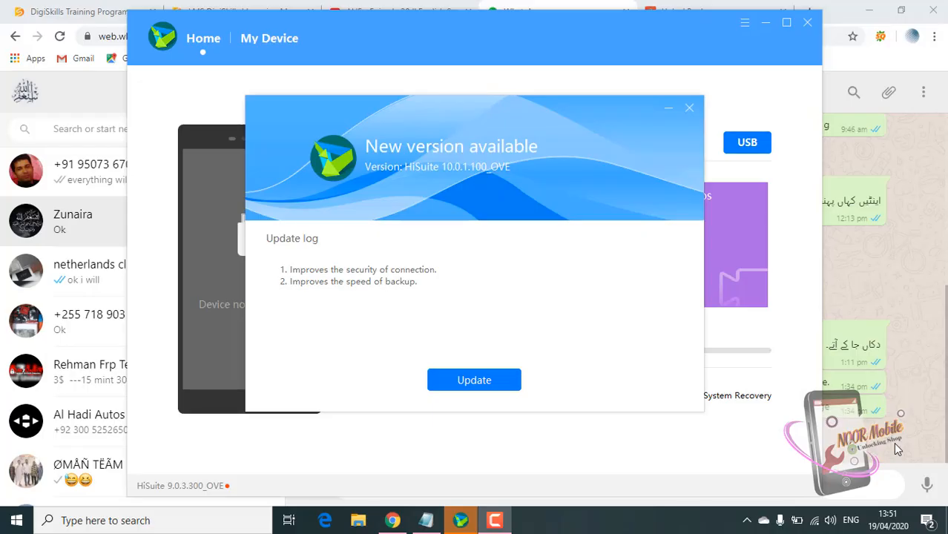
{"action": "mouse_move", "coordinate": [712, 174]}
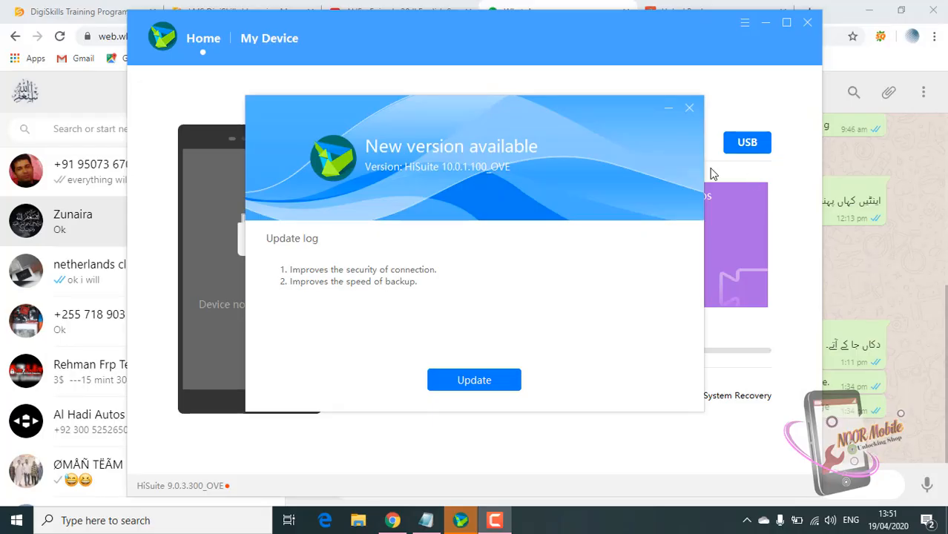
- Dismiss the HiSuite update offer and launch Secure_Boot_FRP_Unlock_Tool from its folder
{"action": "left_click", "coordinate": [690, 108]}
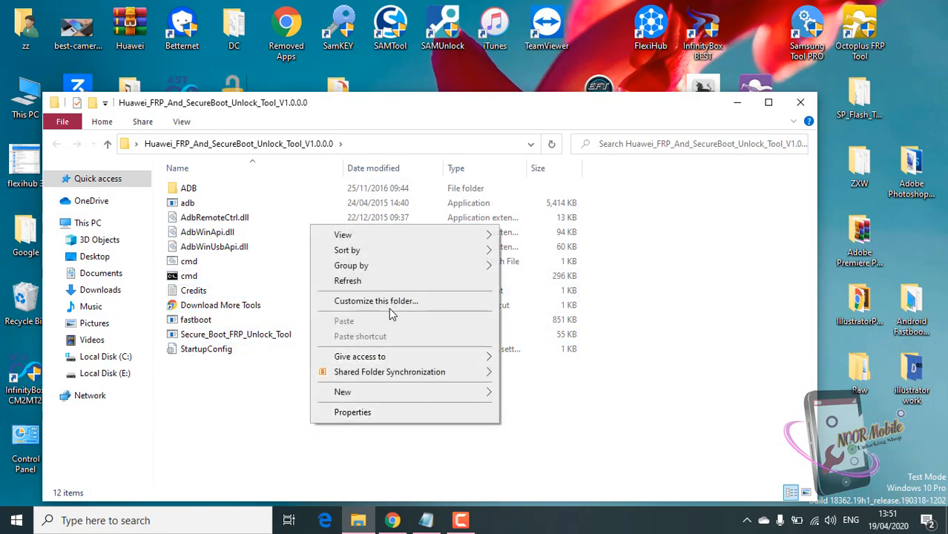
{"action": "left_click", "coordinate": [236, 334]}
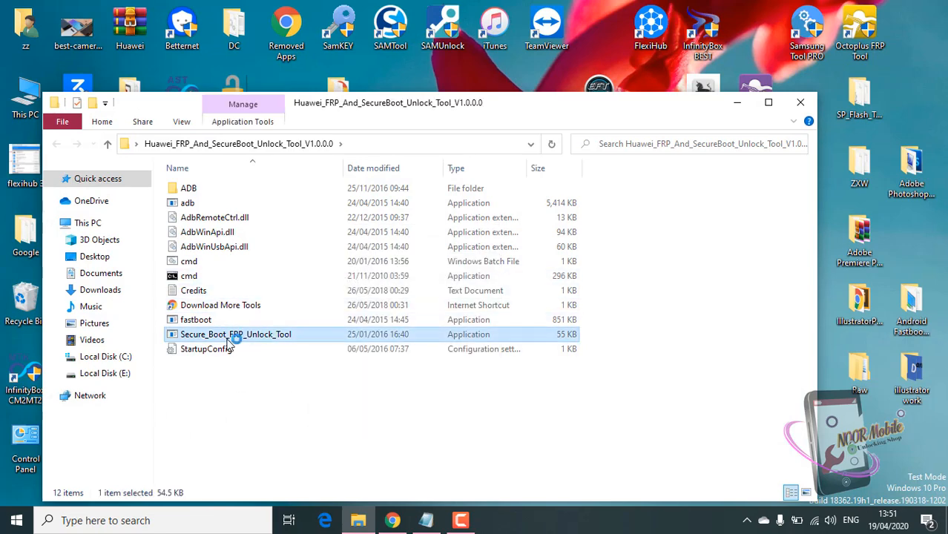
{"action": "double_click", "coordinate": [235, 334]}
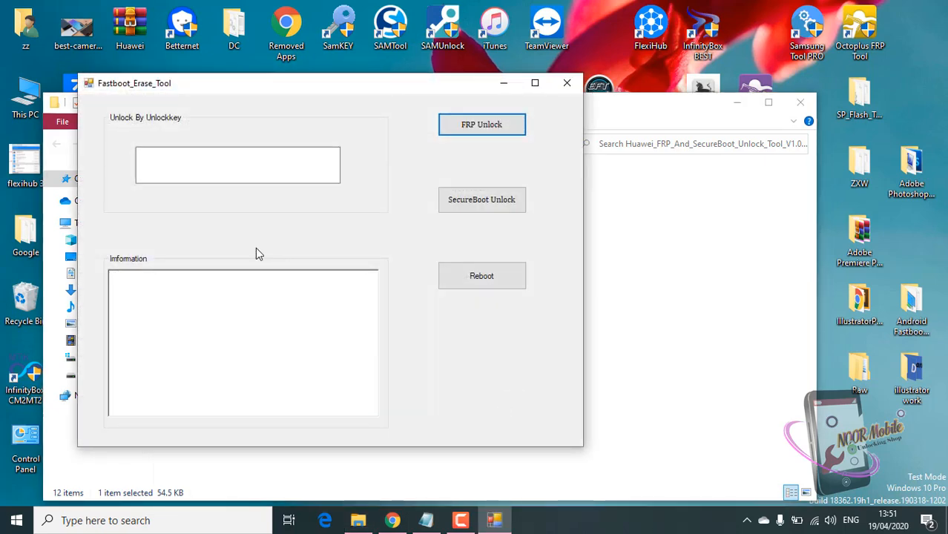
{"action": "mouse_move", "coordinate": [735, 452]}
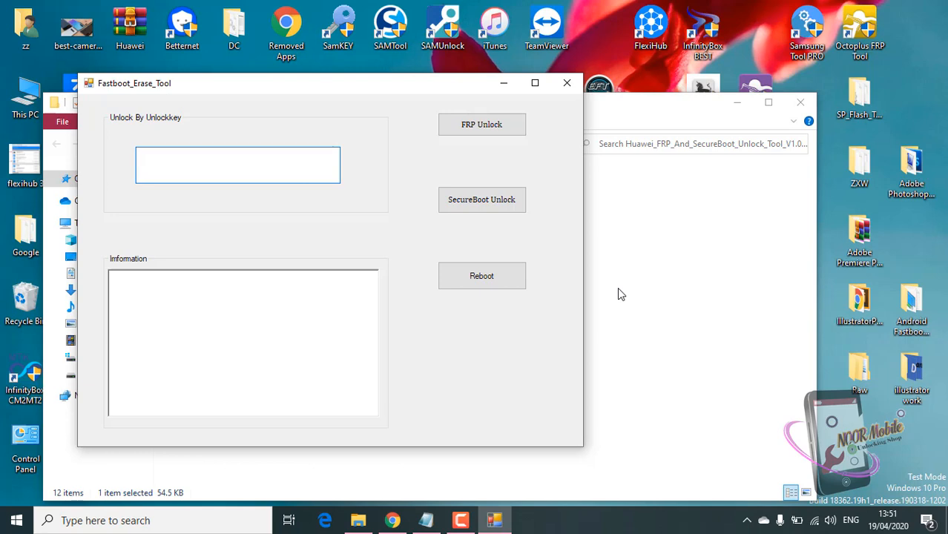
{"action": "left_click", "coordinate": [238, 156]}
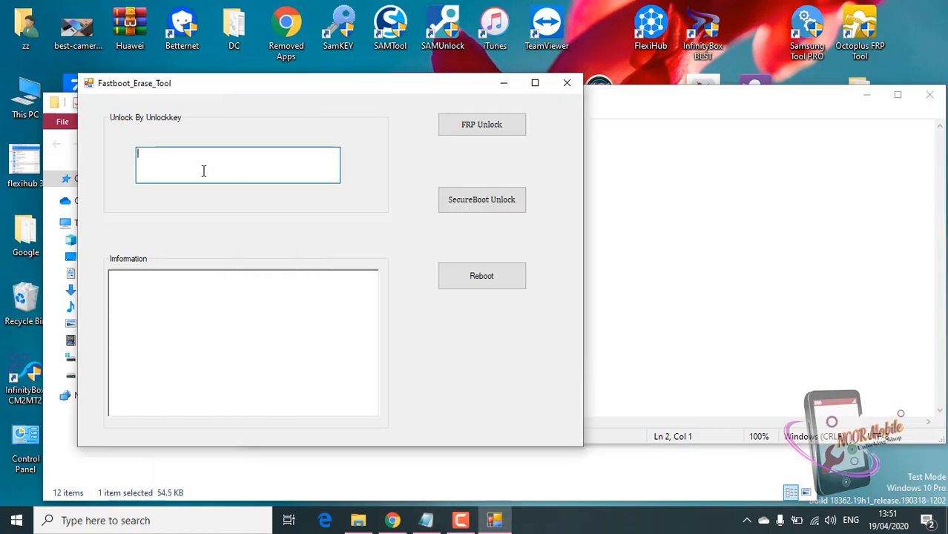
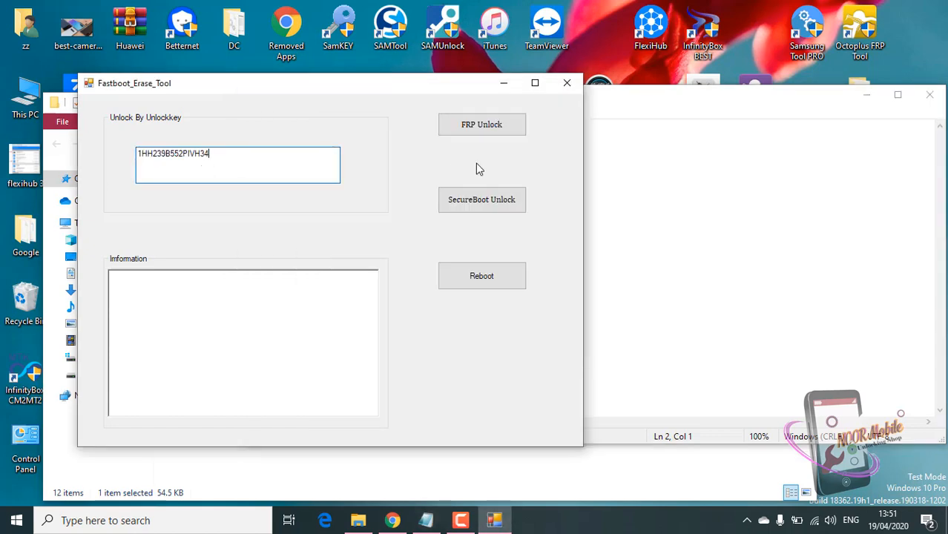
{"action": "mouse_move", "coordinate": [495, 150]}
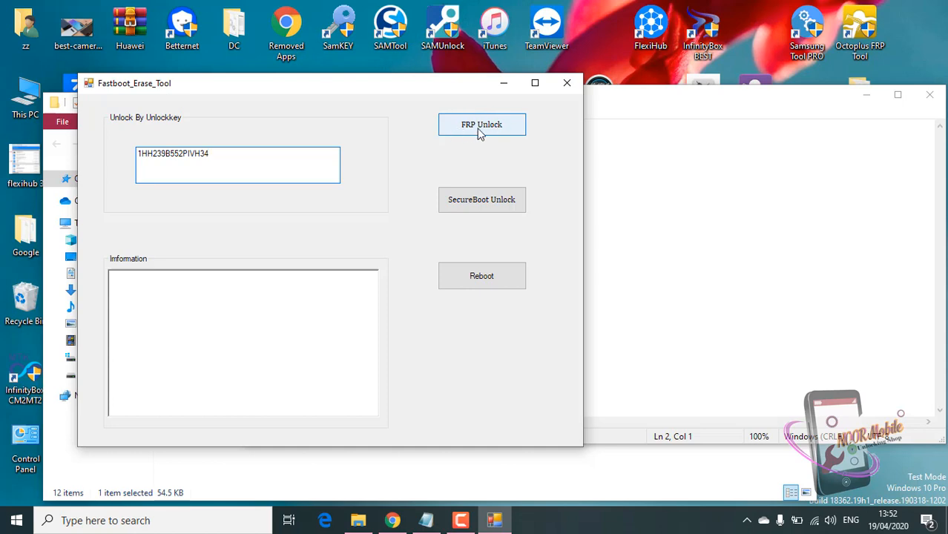
{"action": "left_click", "coordinate": [481, 124]}
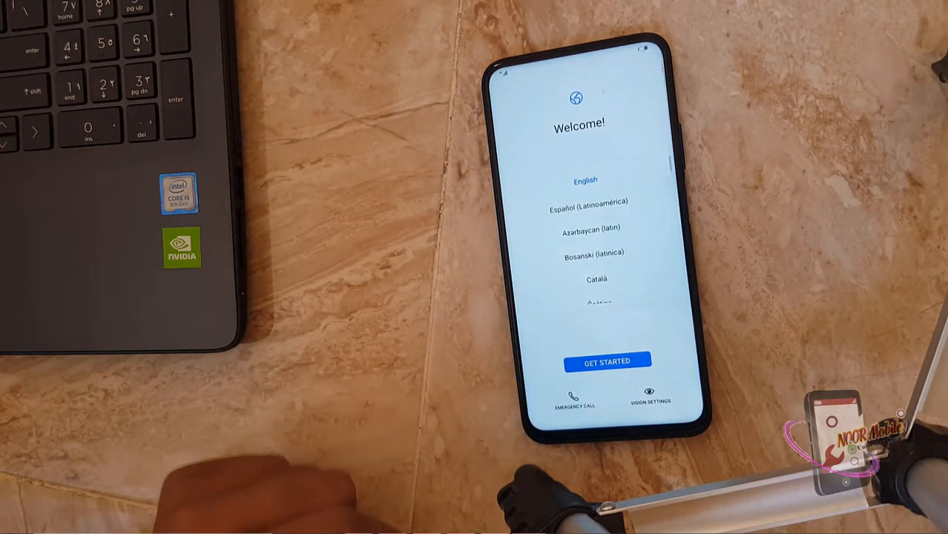
- Start setup in English, keep United States, agree to the terms, and skip data import and Wi-Fi
{"action": "left_click", "coordinate": [607, 361]}
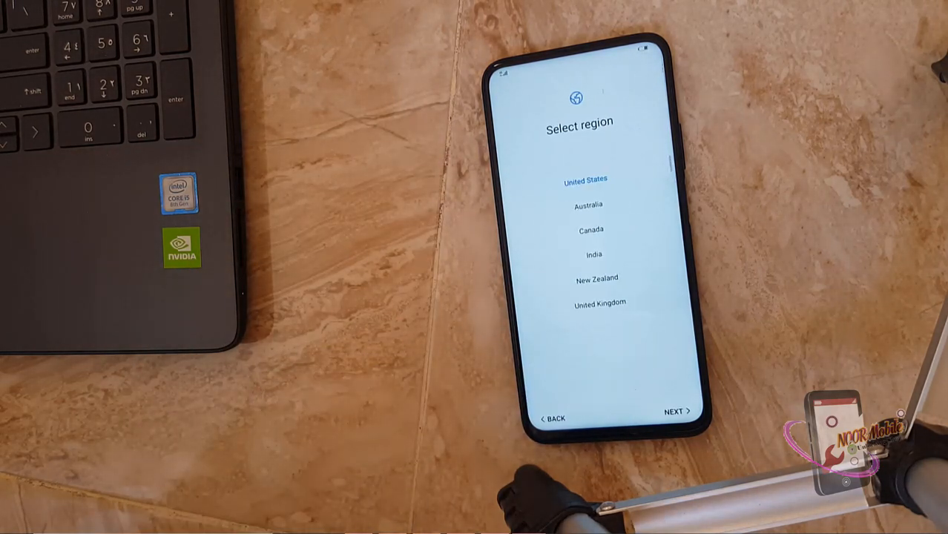
{"action": "left_click", "coordinate": [675, 411]}
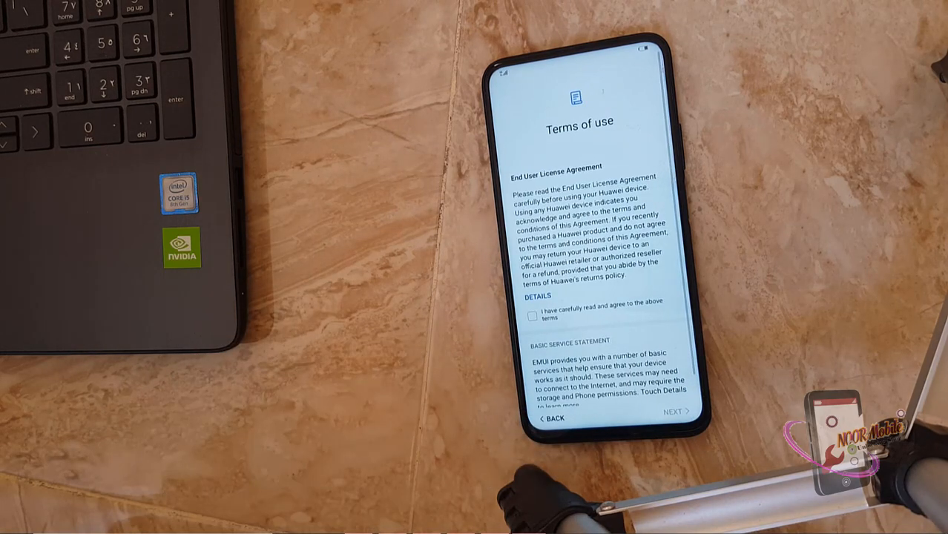
{"action": "left_click", "coordinate": [532, 317]}
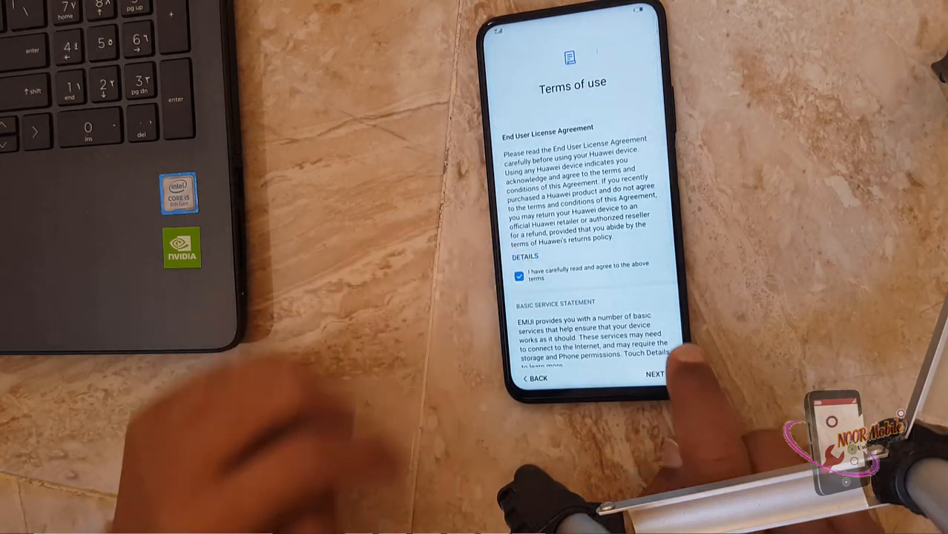
{"action": "left_click", "coordinate": [655, 374]}
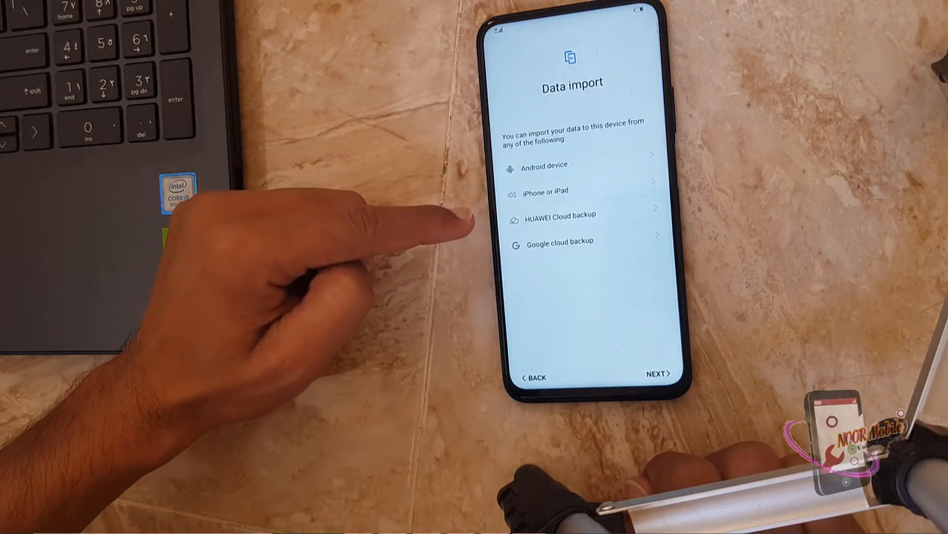
{"action": "left_click", "coordinate": [656, 374]}
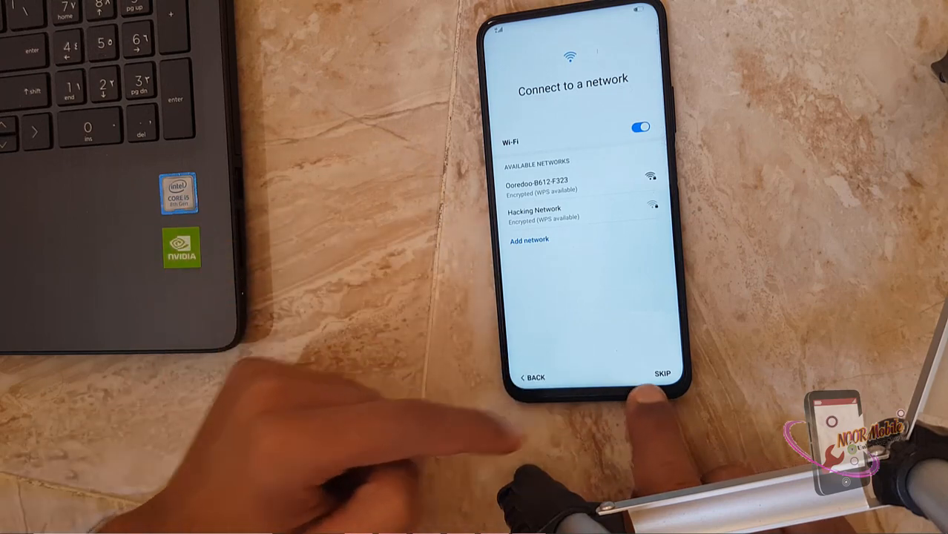
{"action": "left_click", "coordinate": [661, 374]}
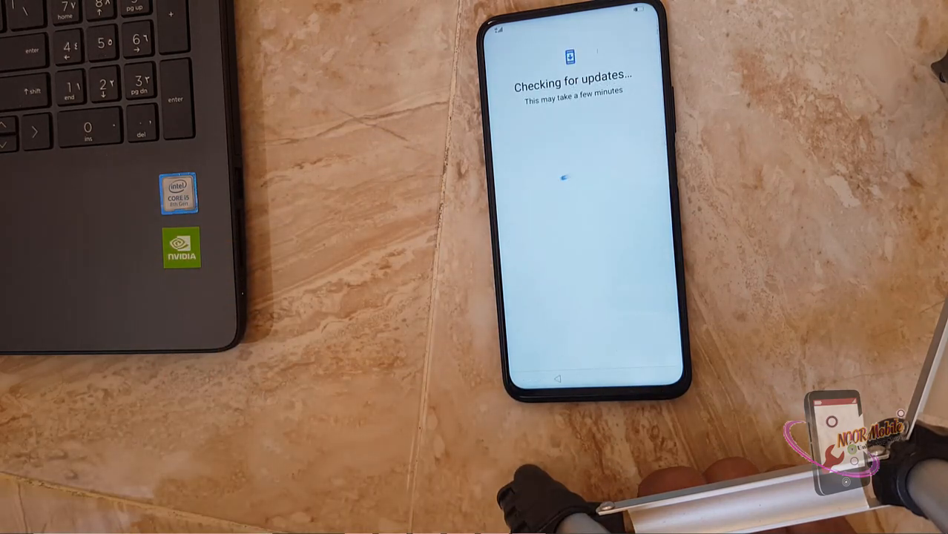